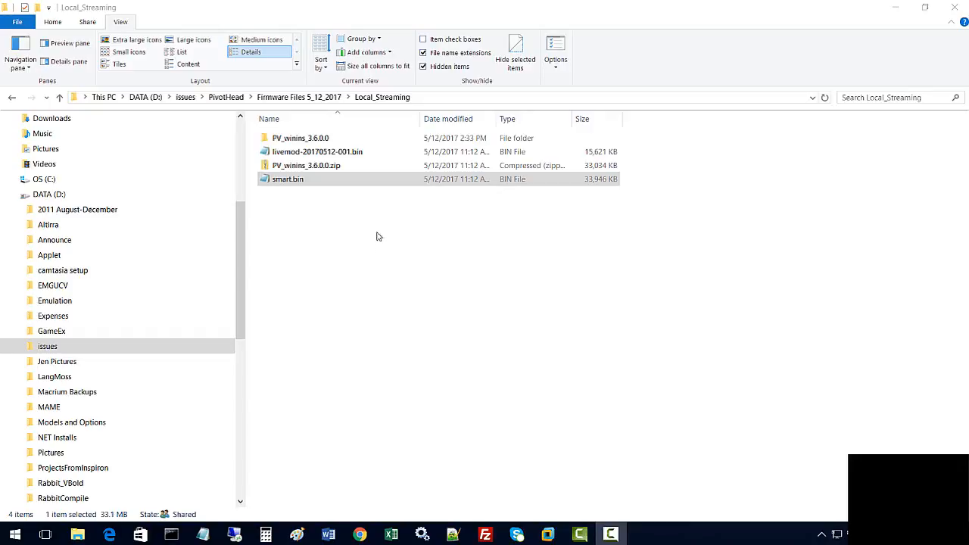
mouse_move(378, 234)
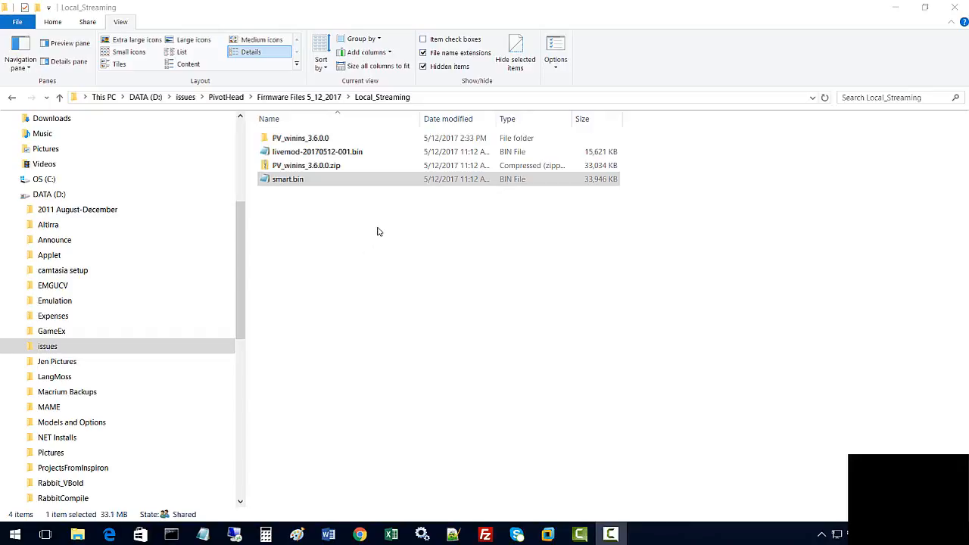
mouse_move(621, 313)
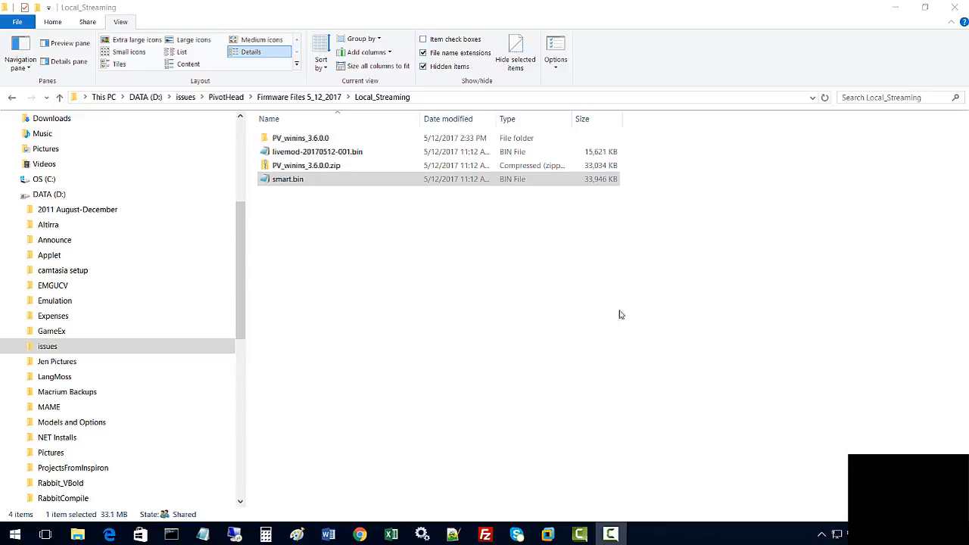
mouse_move(360, 215)
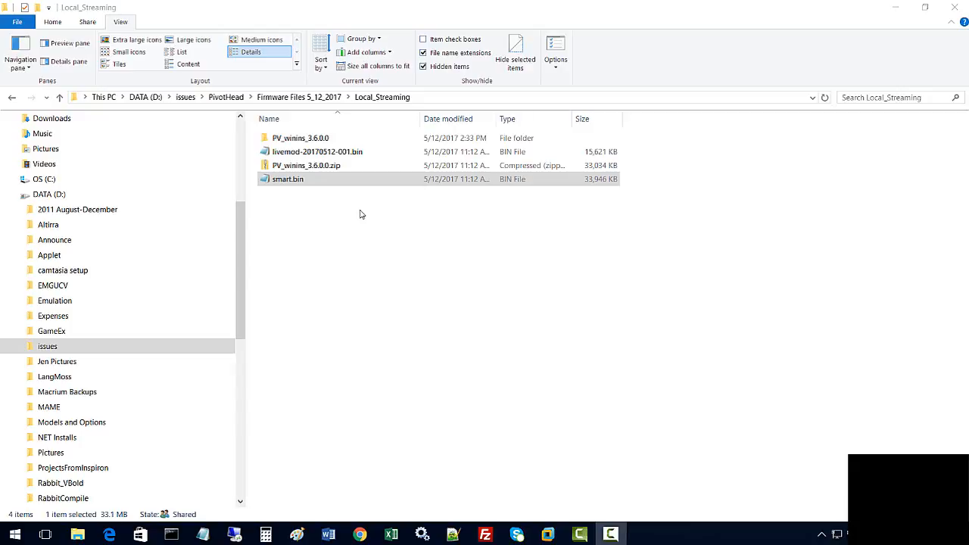
mouse_move(669, 286)
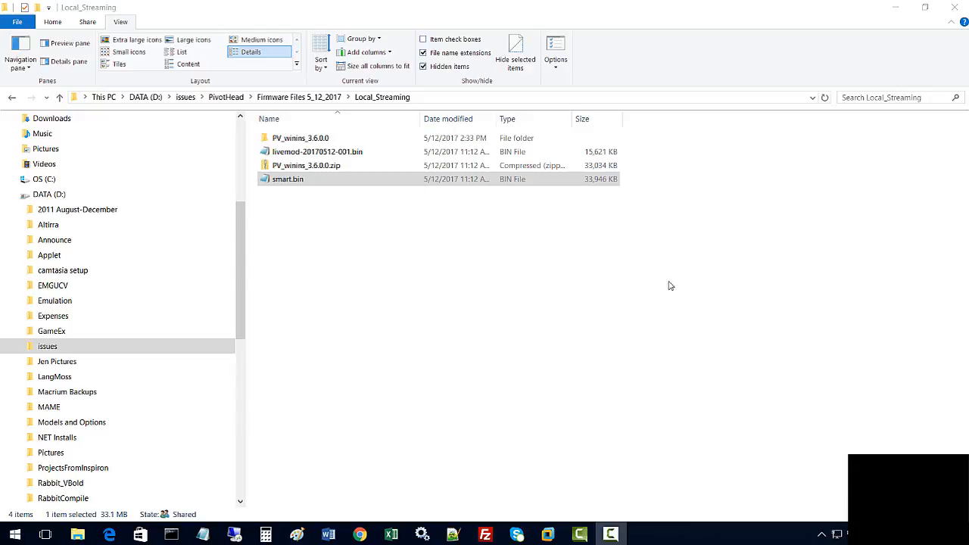
mouse_move(675, 285)
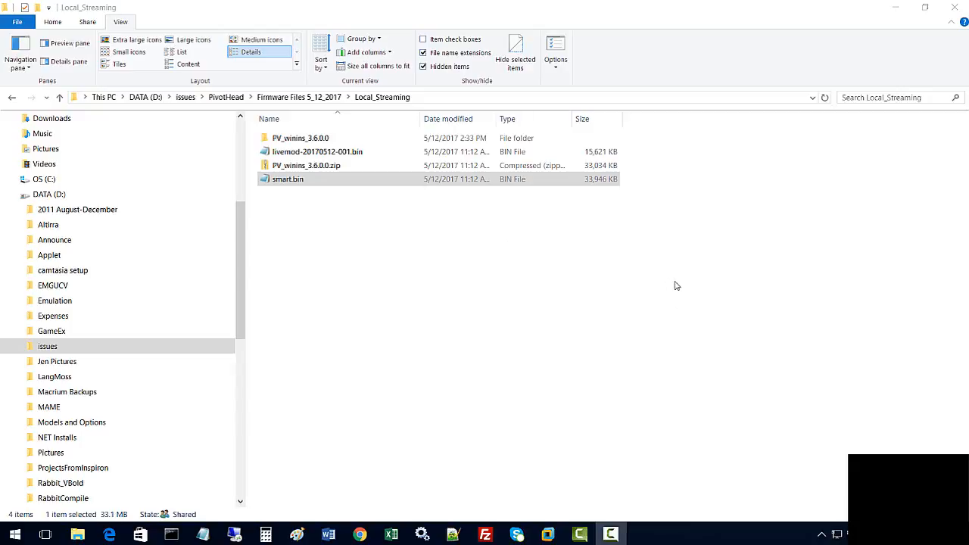
mouse_move(382, 319)
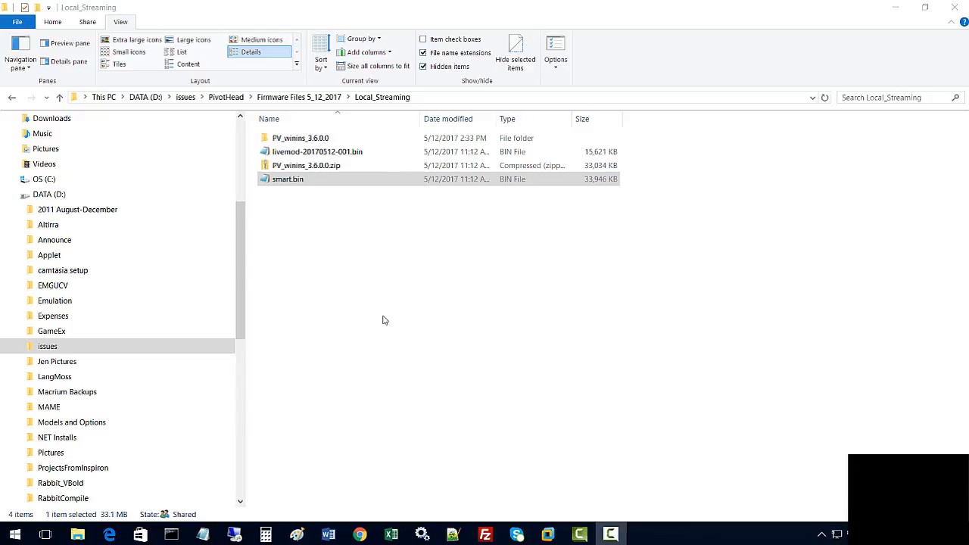
mouse_move(381, 330)
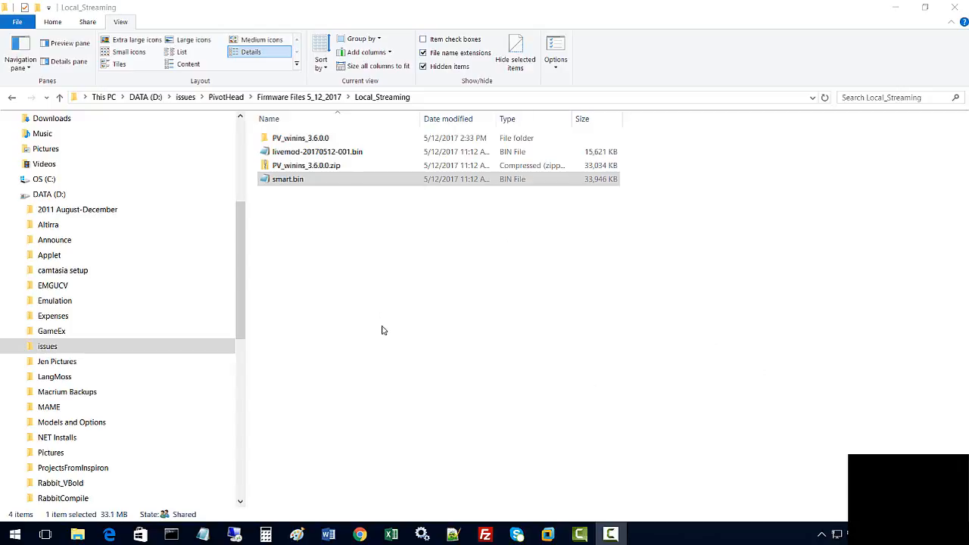
mouse_move(328, 299)
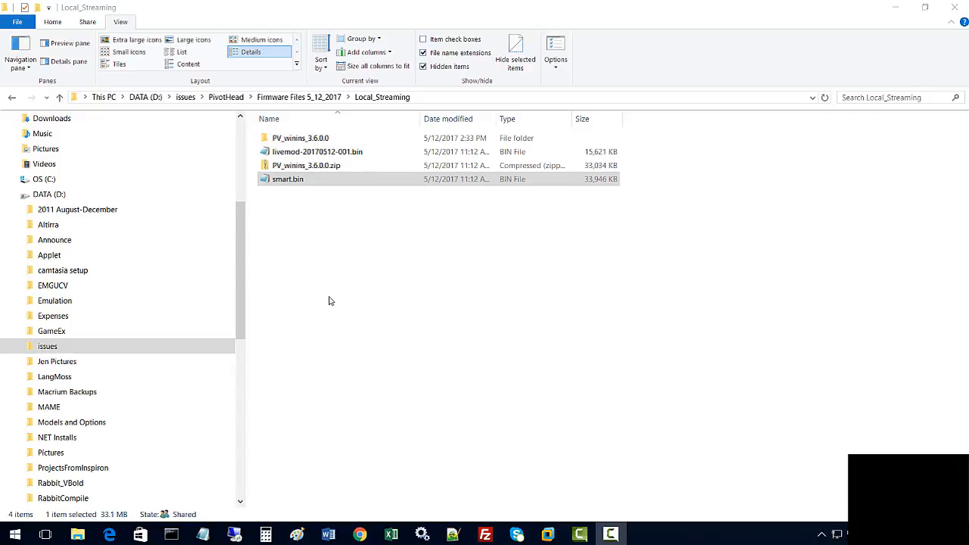
mouse_move(245, 309)
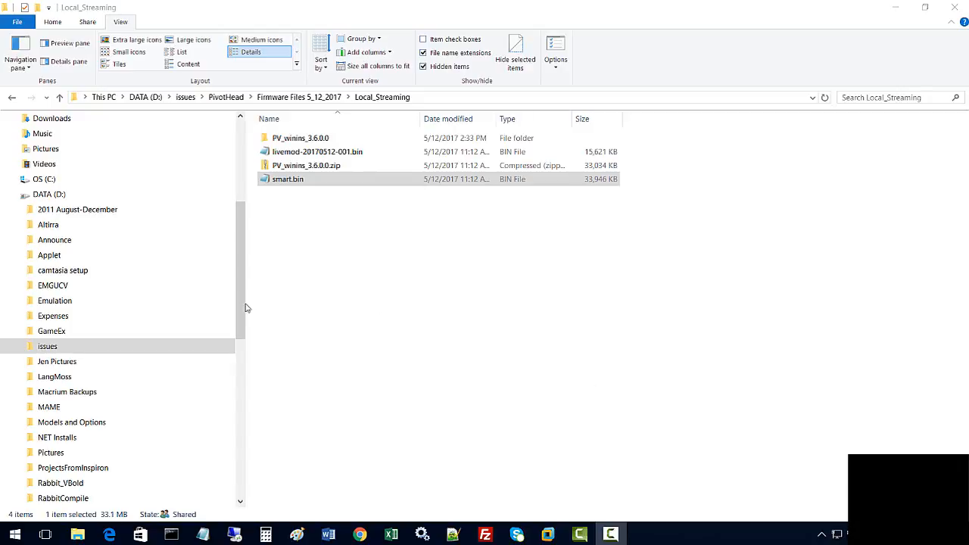
Step: Select smart.bin in Local_Streaming and bring the PIVOTHEAD (G:) drive into view
click(288, 179)
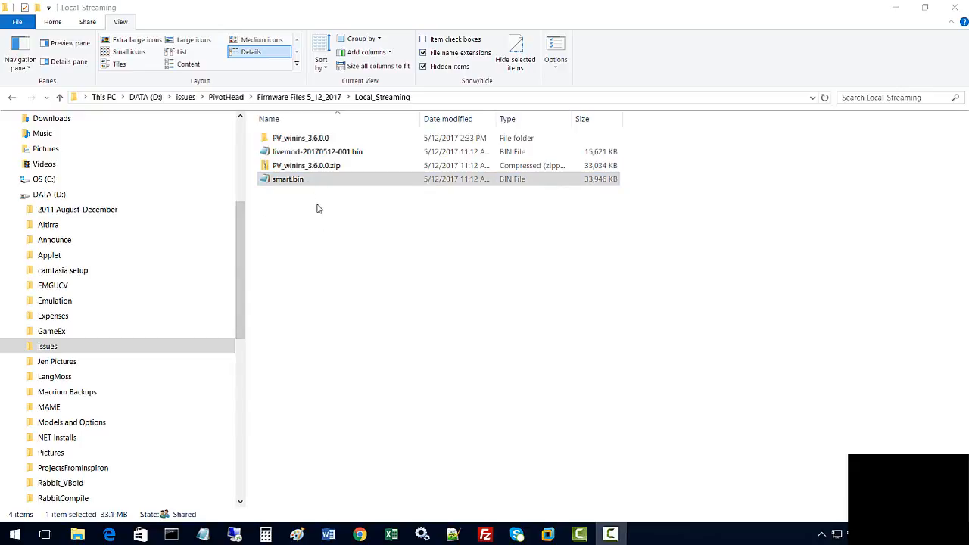
mouse_move(352, 254)
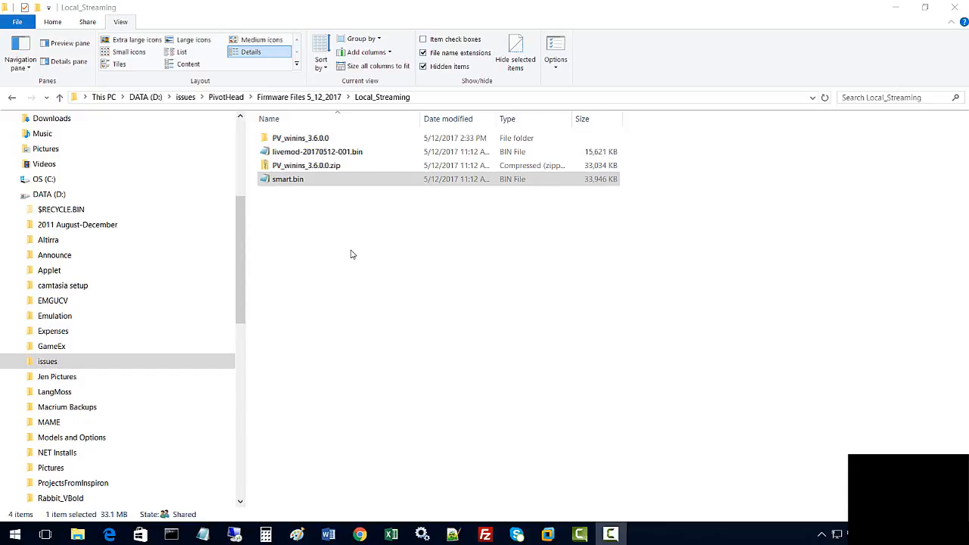
mouse_move(394, 331)
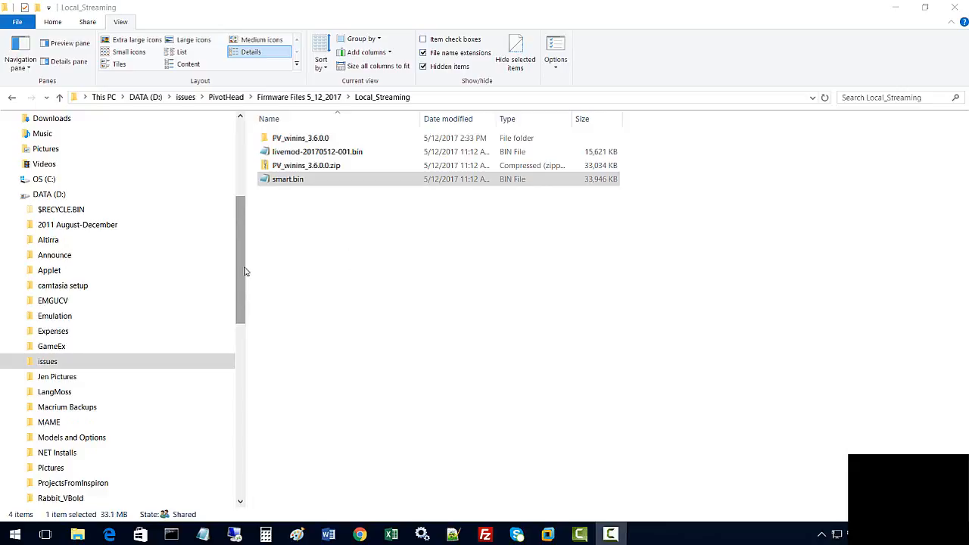
scroll(down, 3)
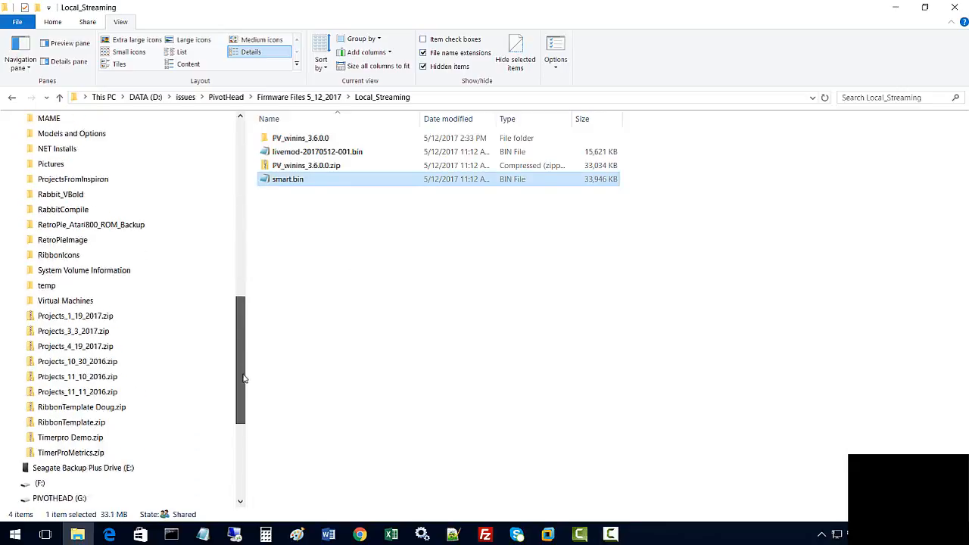
scroll(down, 3)
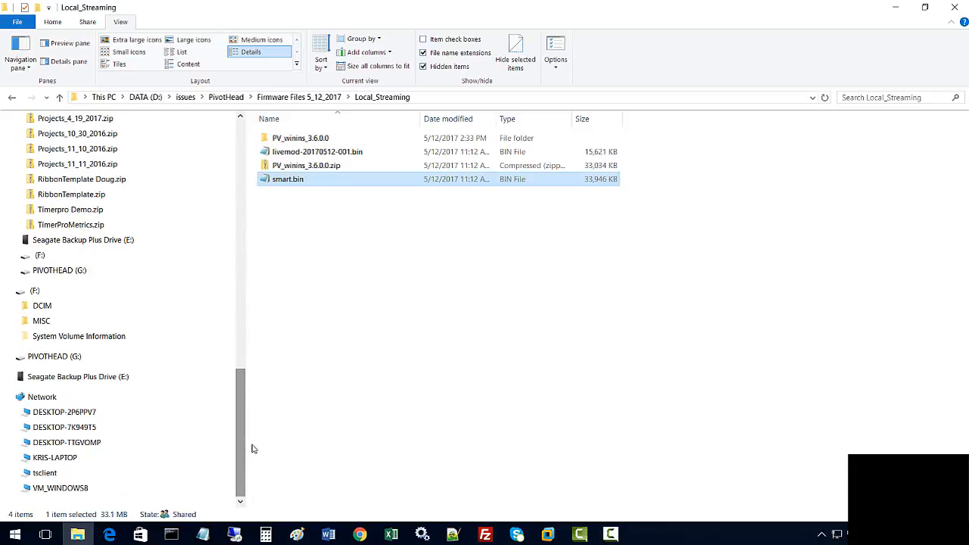
mouse_move(57, 274)
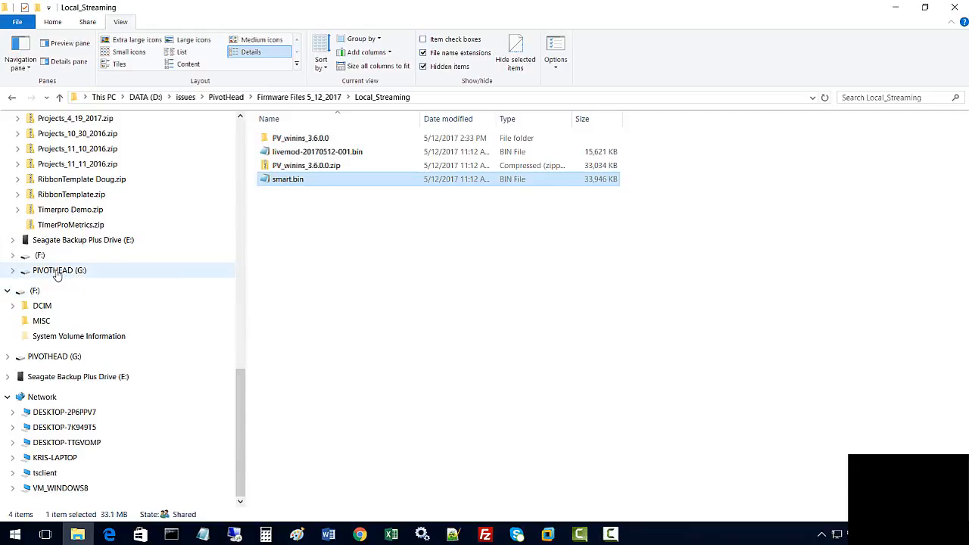
click(59, 269)
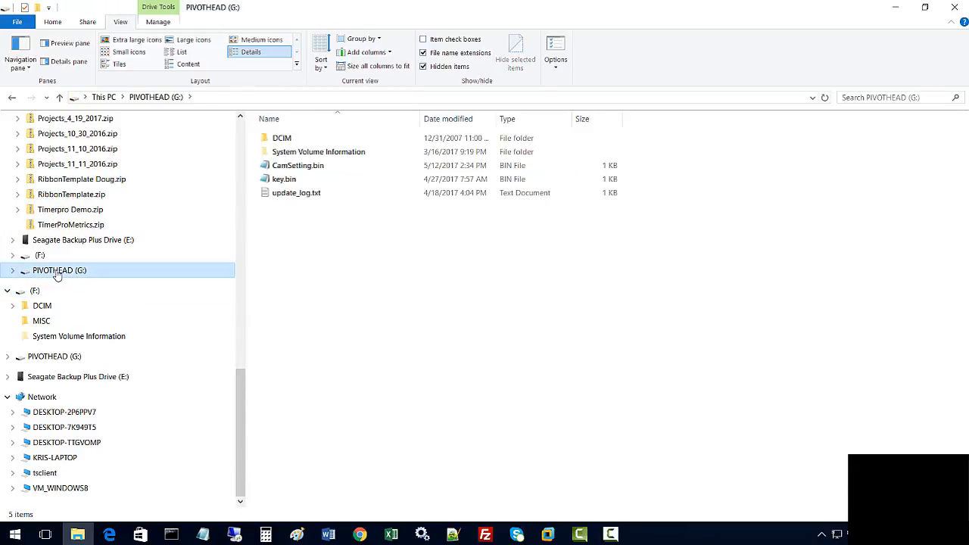
mouse_move(294, 335)
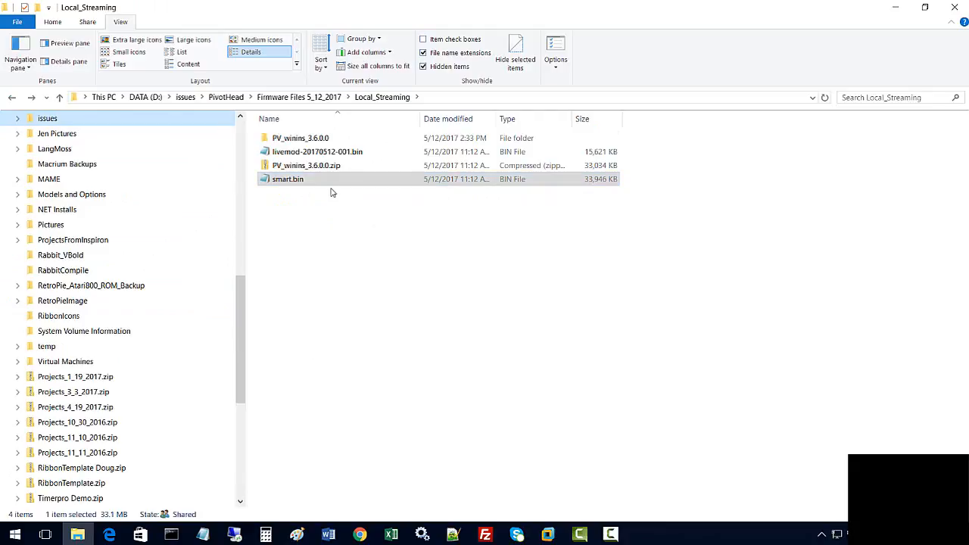
mouse_move(306, 182)
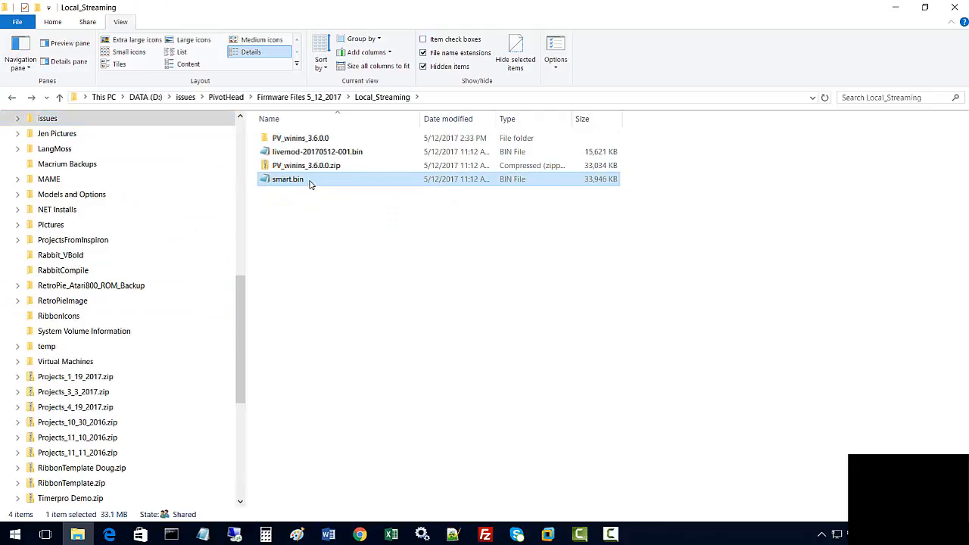
Step: Copy smart.bin and paste it into the root of the PIVOTHEAD (G:) drive
right_click(288, 179)
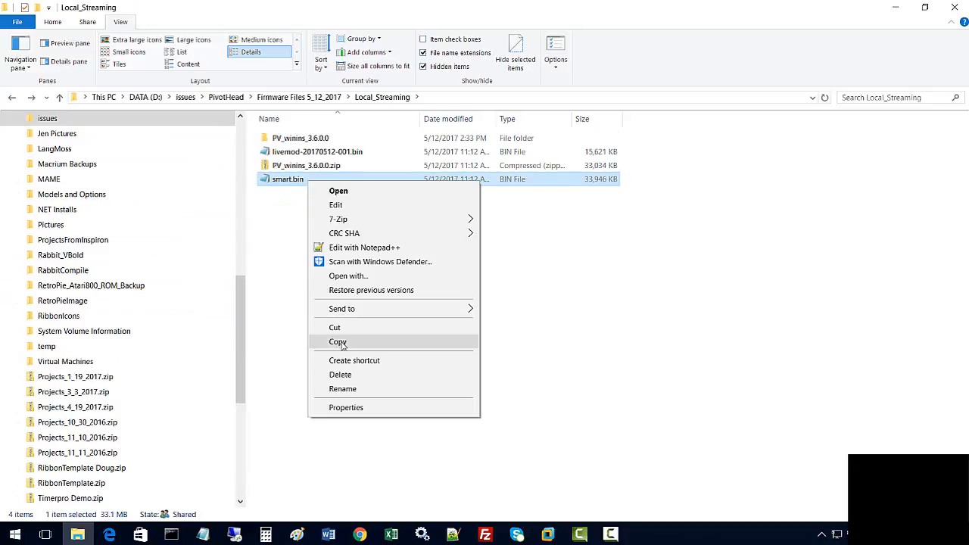
click(338, 342)
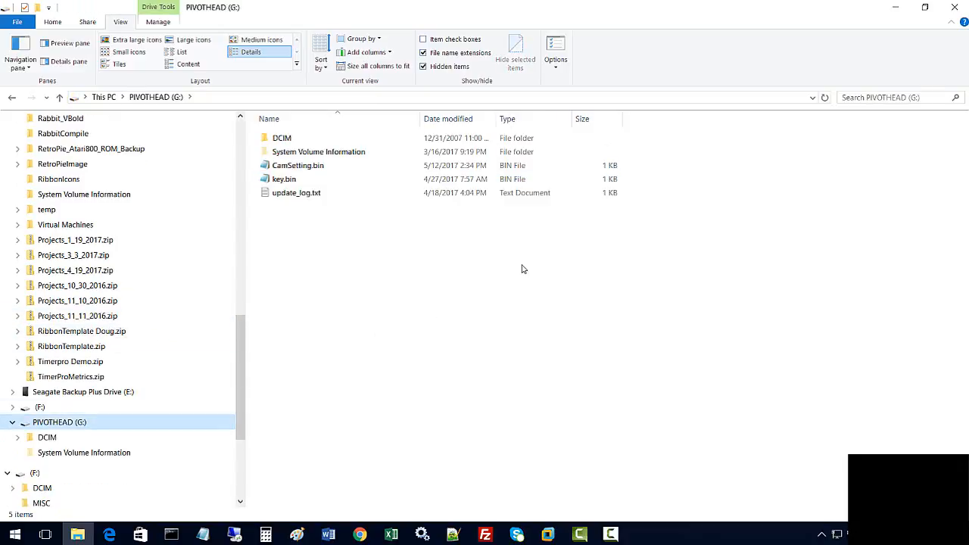
mouse_move(358, 233)
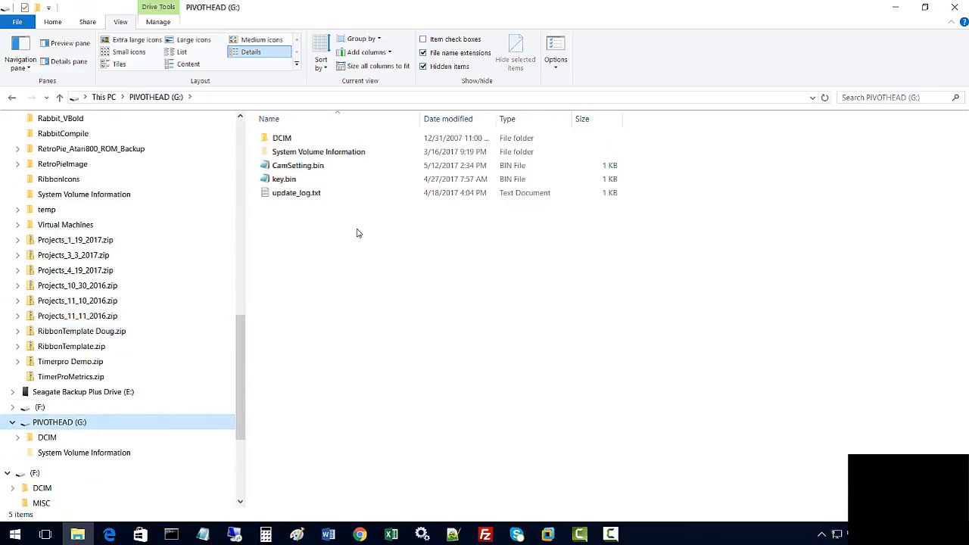
right_click(357, 234)
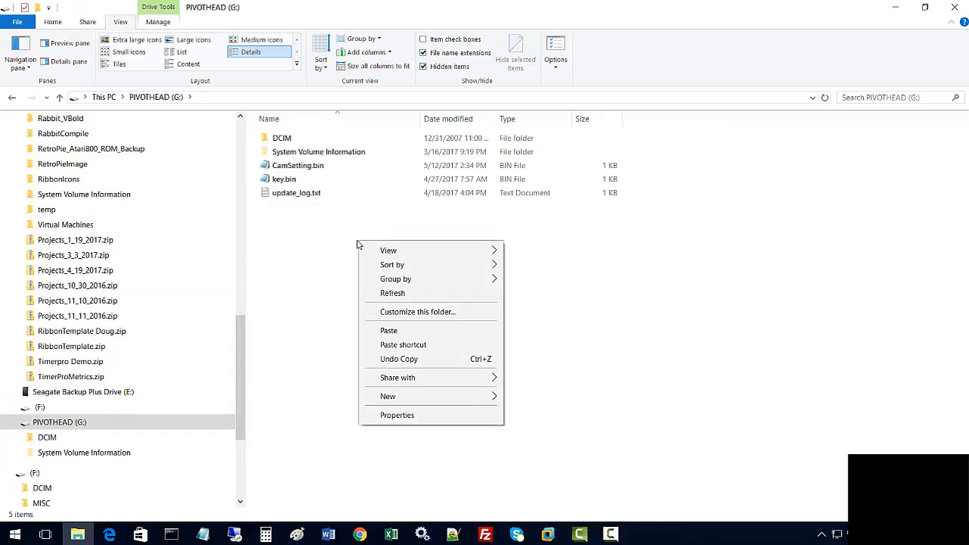
mouse_move(387, 330)
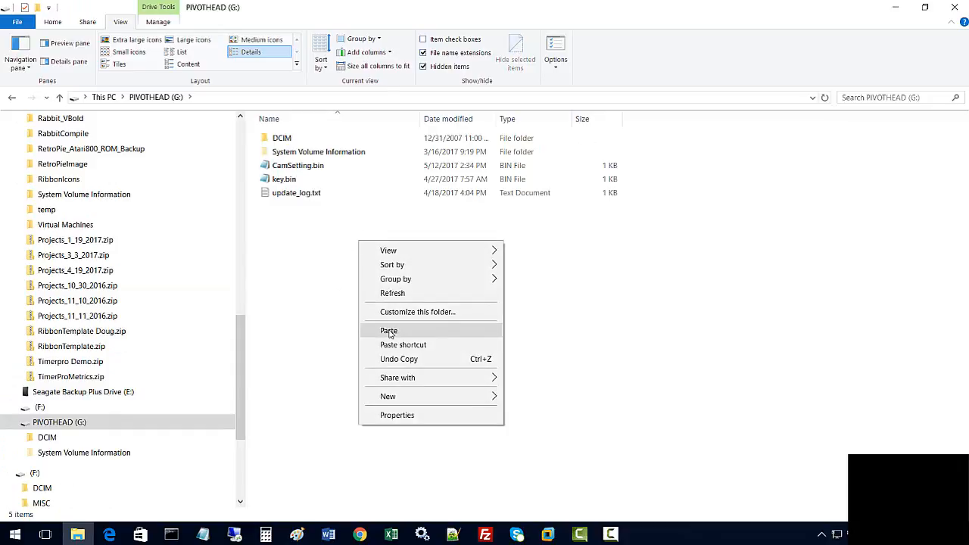
click(388, 330)
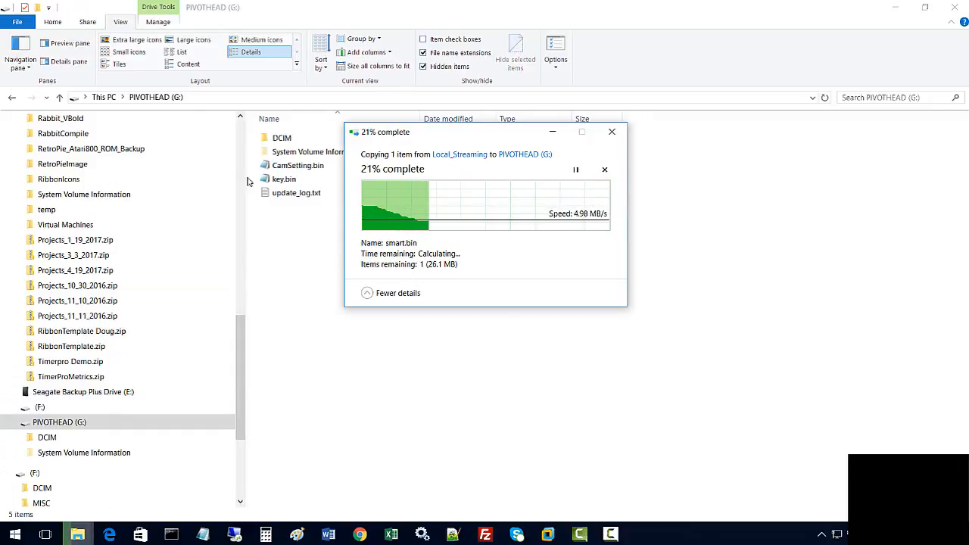